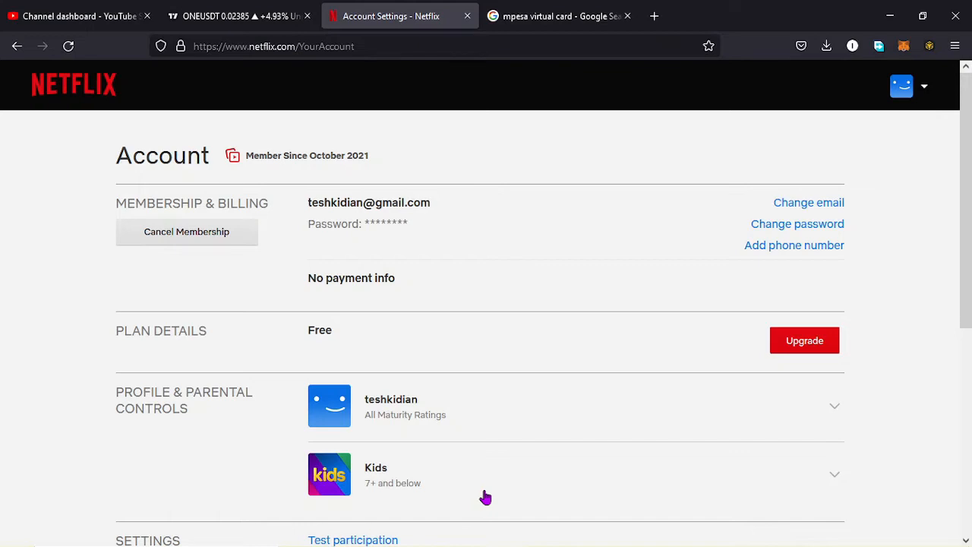
mouse_move(139, 280)
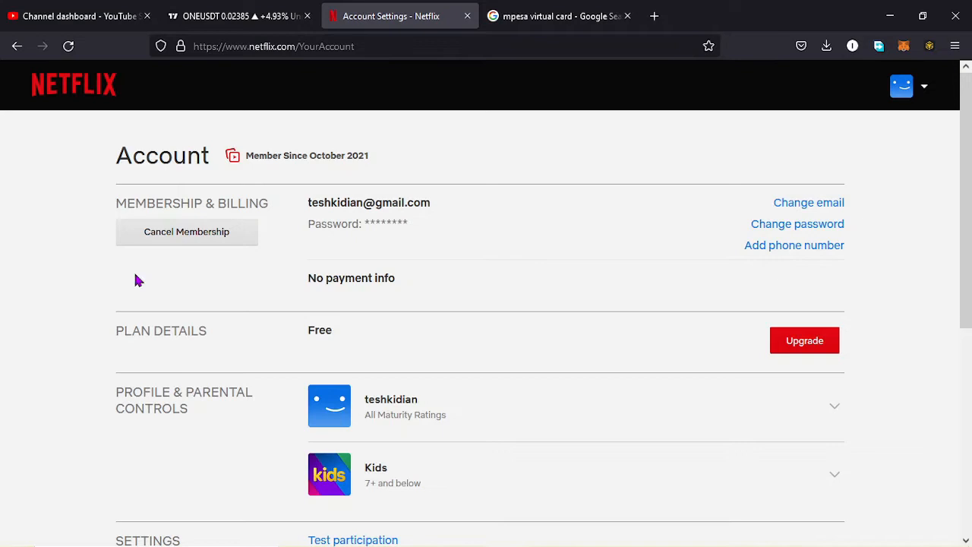
mouse_move(374, 384)
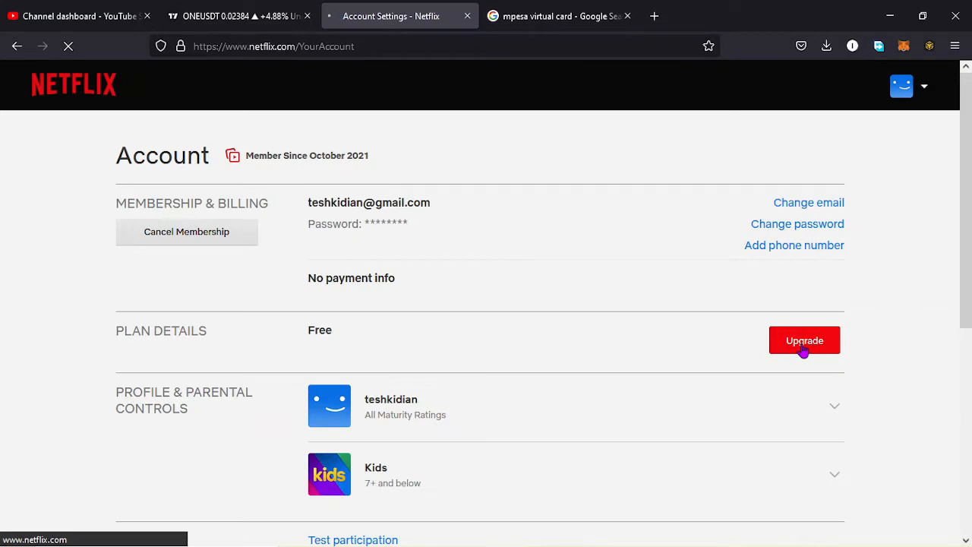
Upgrade the Free plan from the Account page and go to See the Plans.
left_click(805, 340)
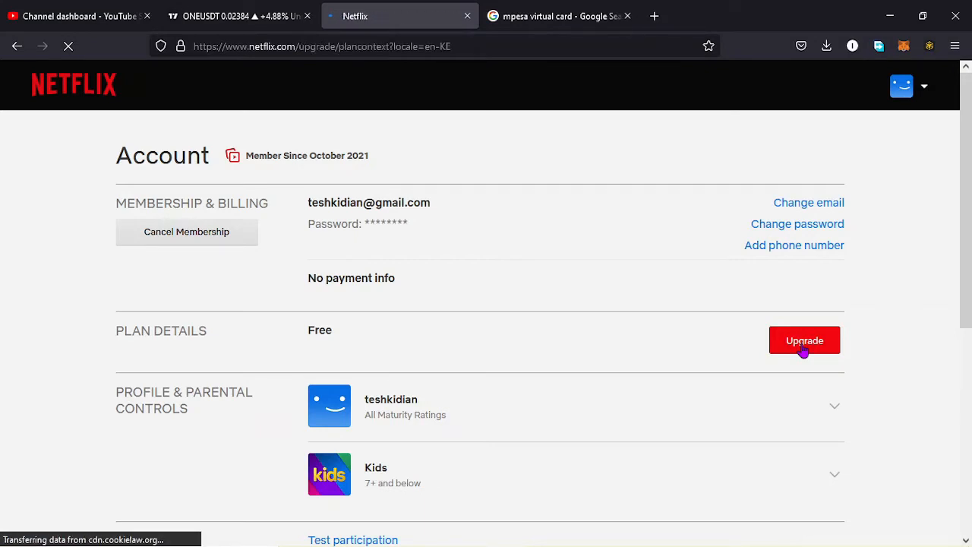
left_click(803, 339)
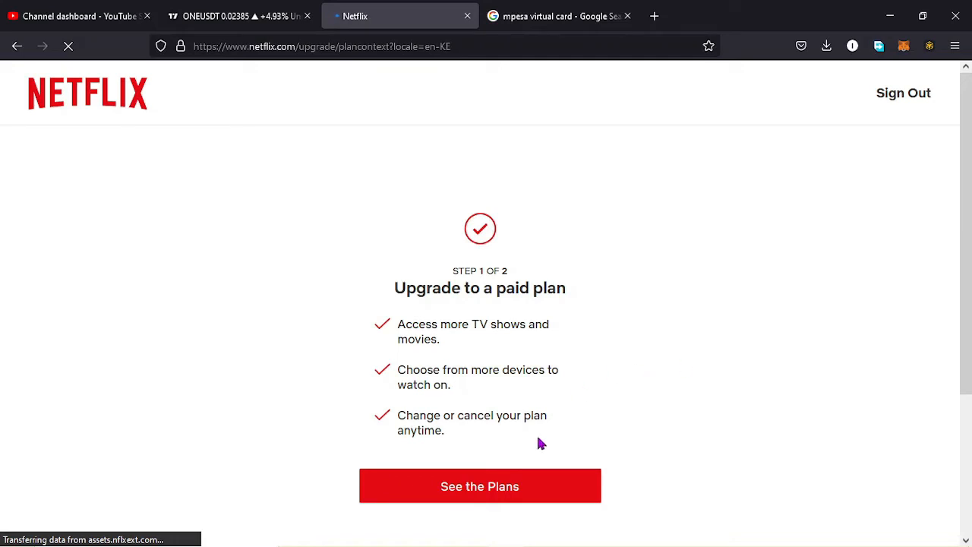
left_click(479, 486)
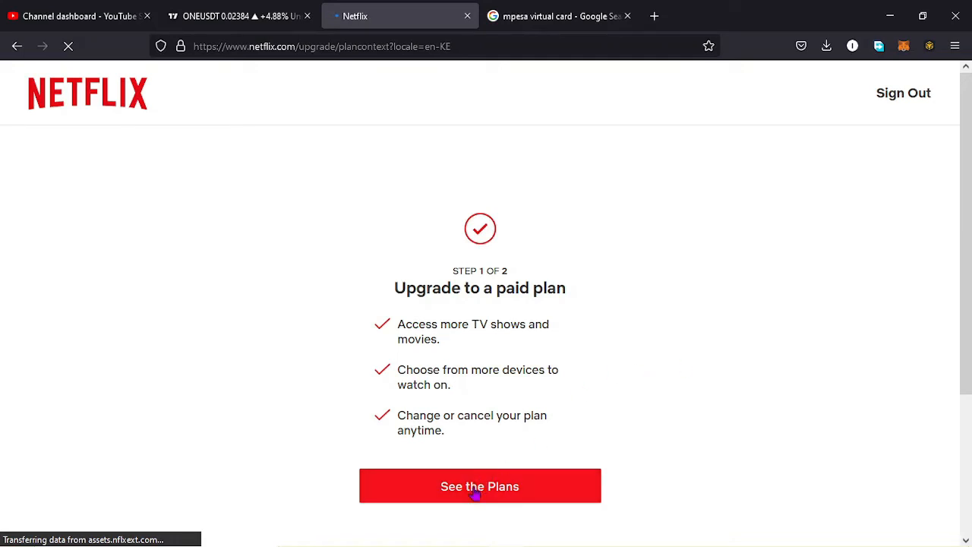
Select the Mobile plan at Ksh 300 a month on the plan comparison page.
left_click(479, 486)
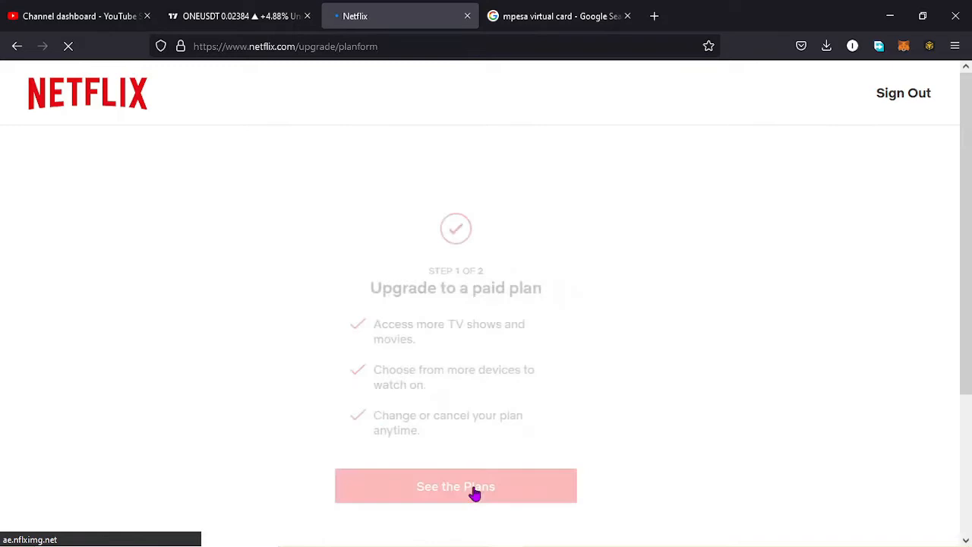
left_click(456, 486)
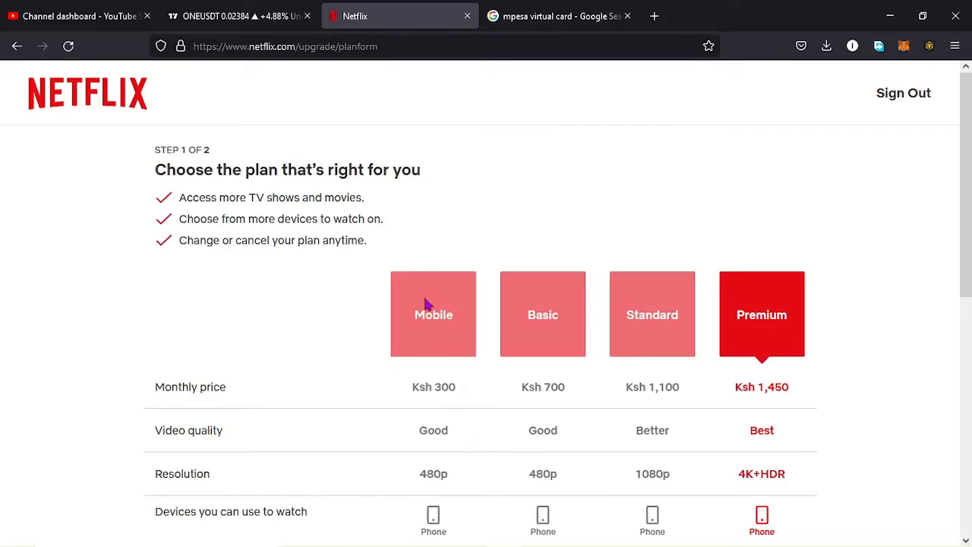
scroll("down", 3)
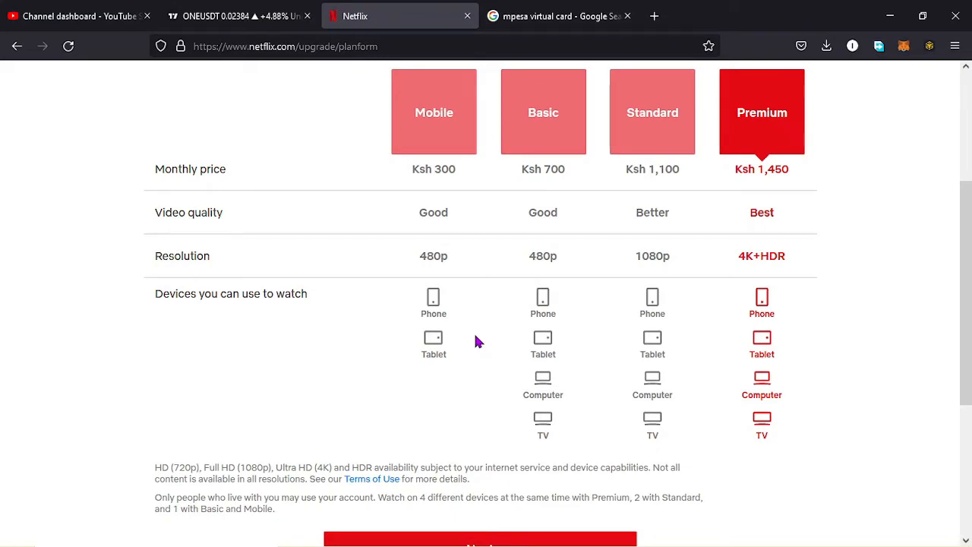
mouse_move(395, 108)
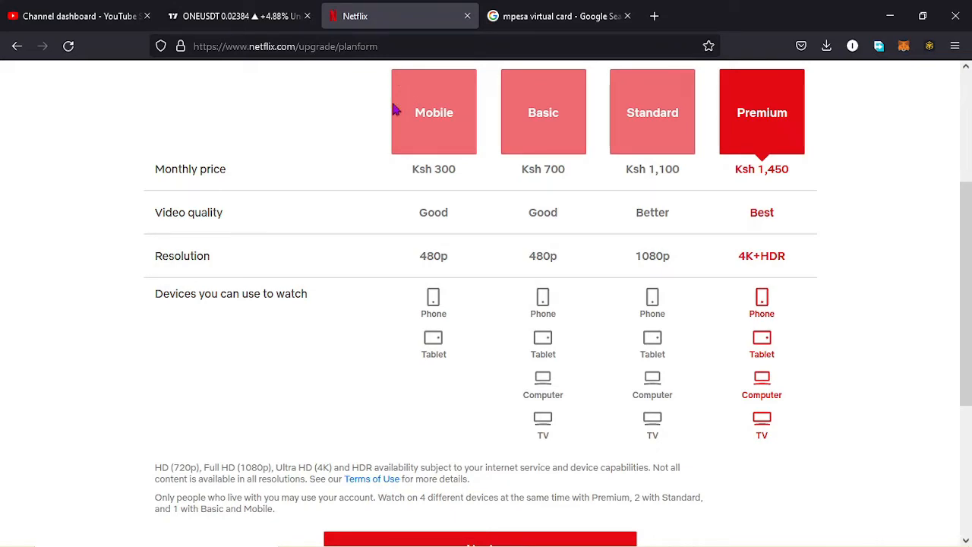
mouse_move(431, 141)
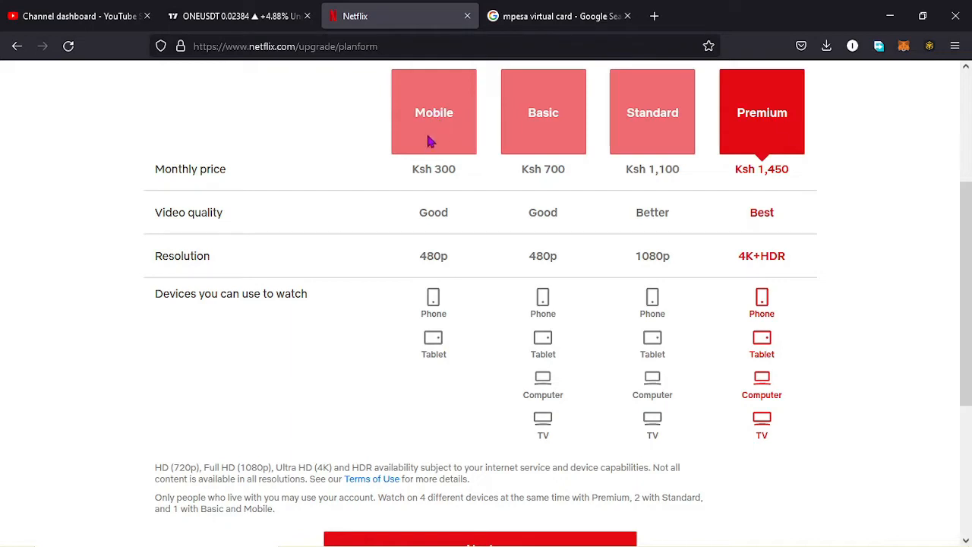
mouse_move(429, 152)
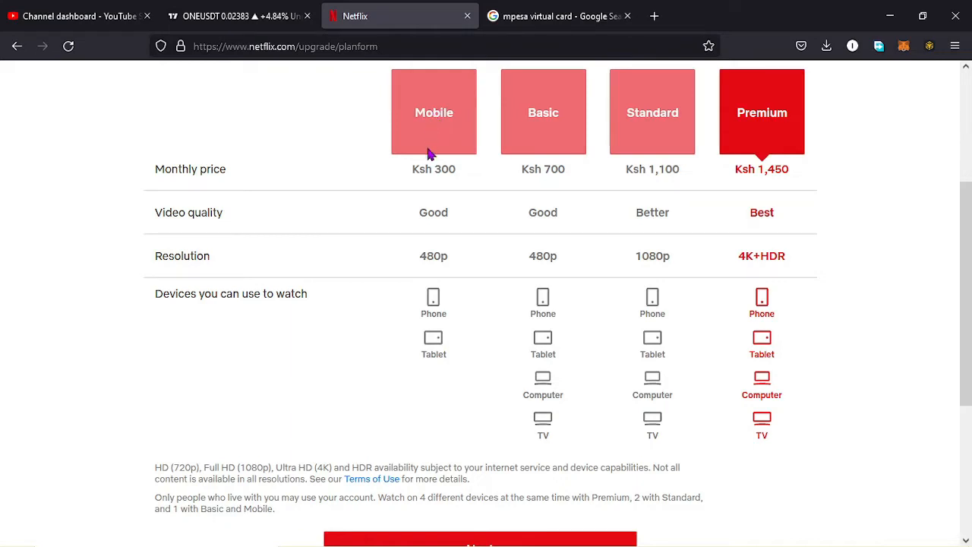
mouse_move(437, 168)
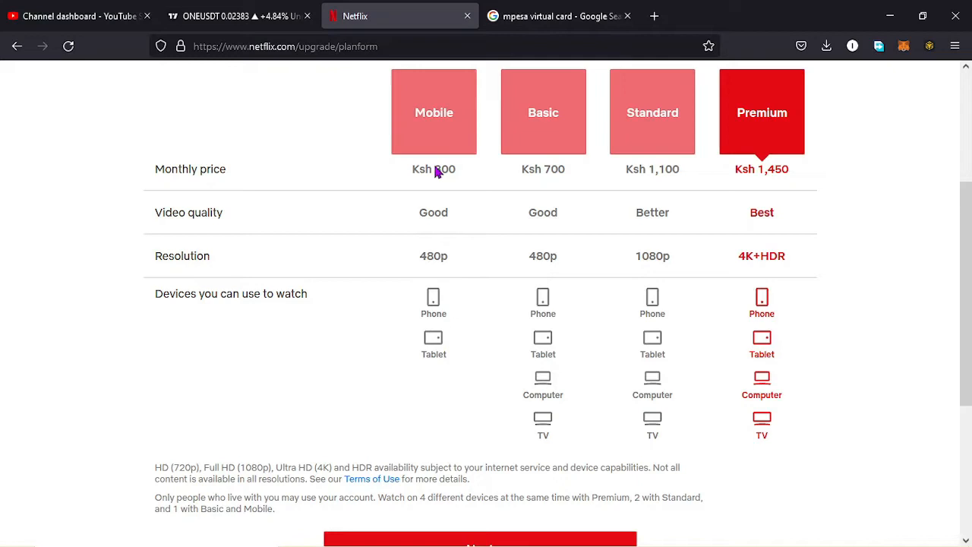
left_click(434, 112)
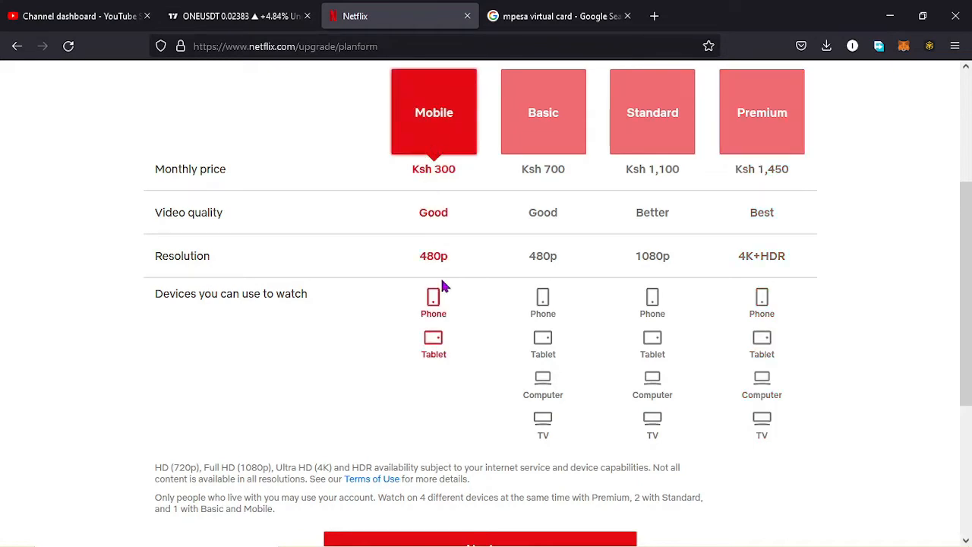
scroll("down", 3)
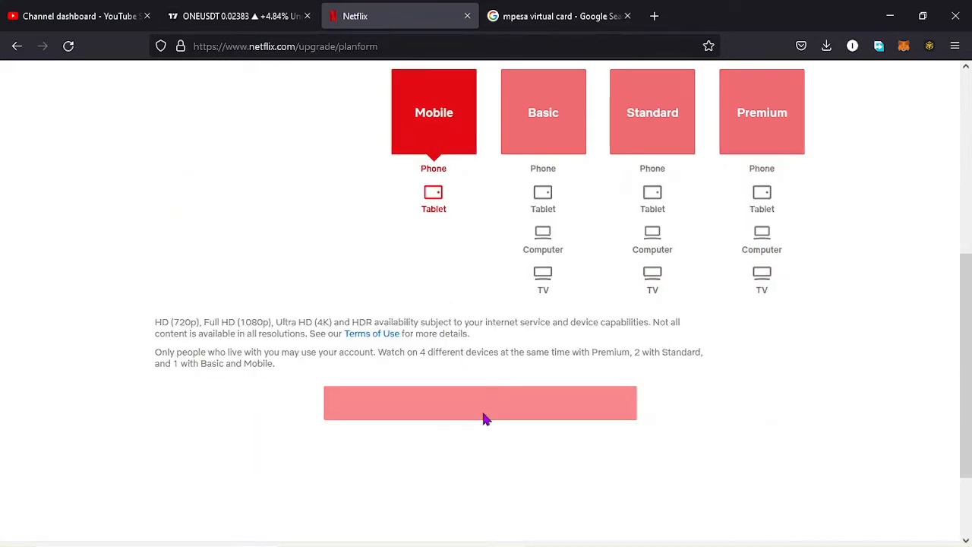
Continue with Mobile, choose Credit or Debit Card payment, and focus the First name field.
left_click(480, 403)
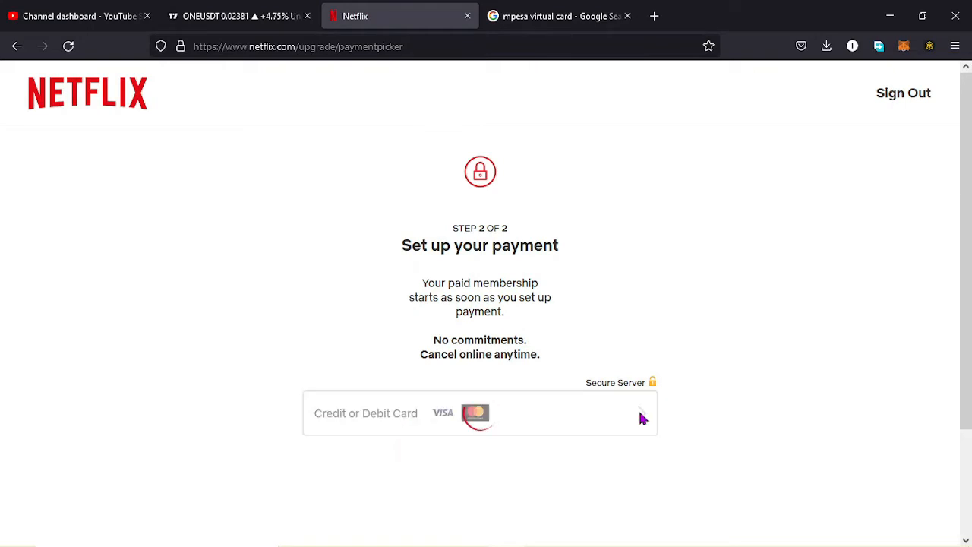
left_click(480, 413)
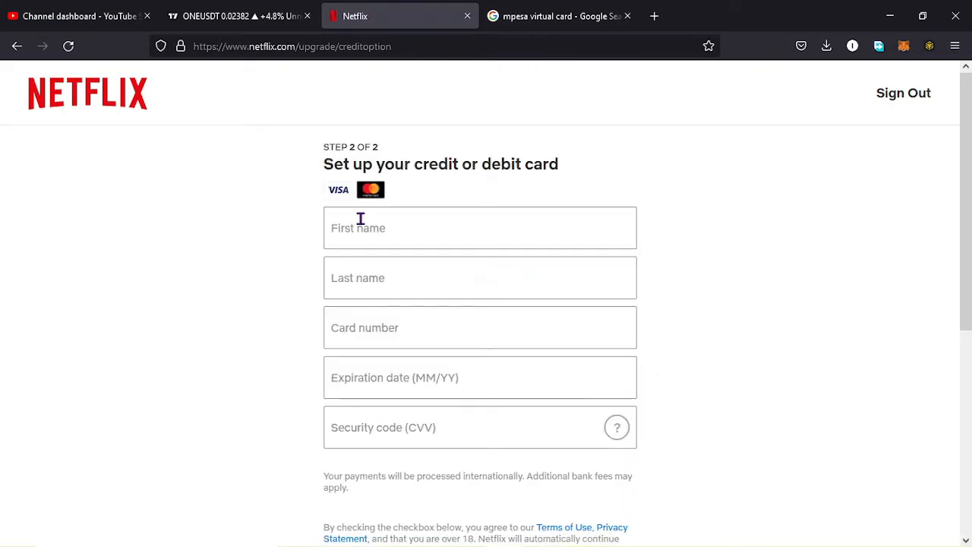
mouse_move(365, 233)
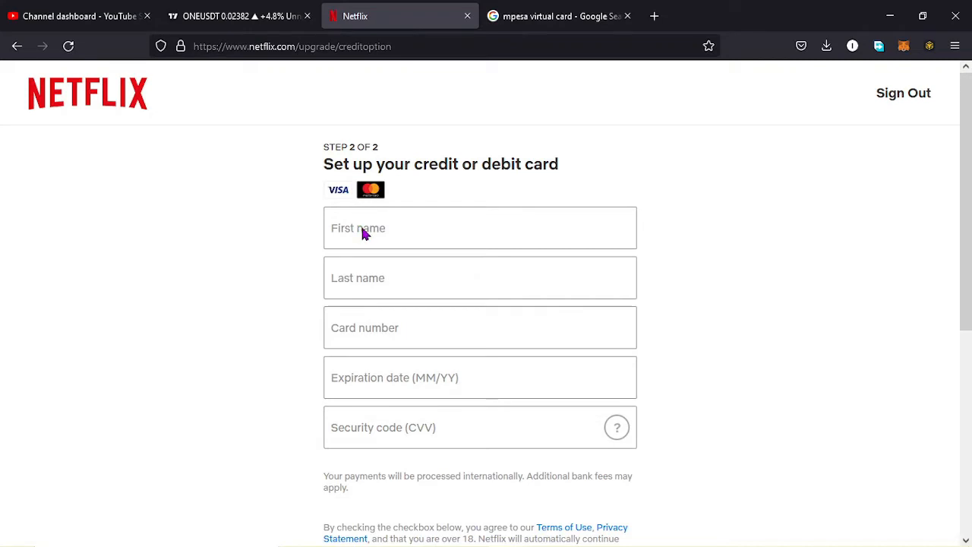
left_click(480, 228)
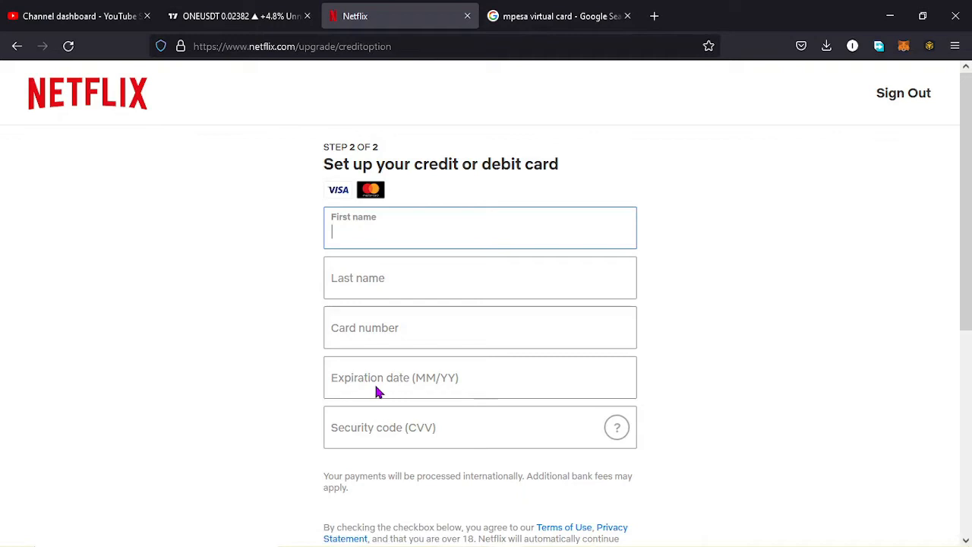
mouse_move(373, 436)
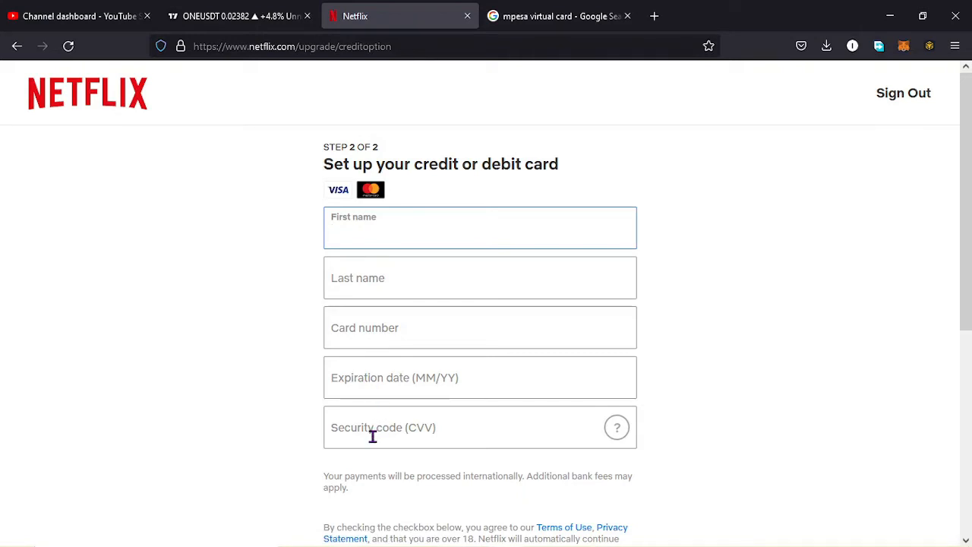
mouse_move(378, 435)
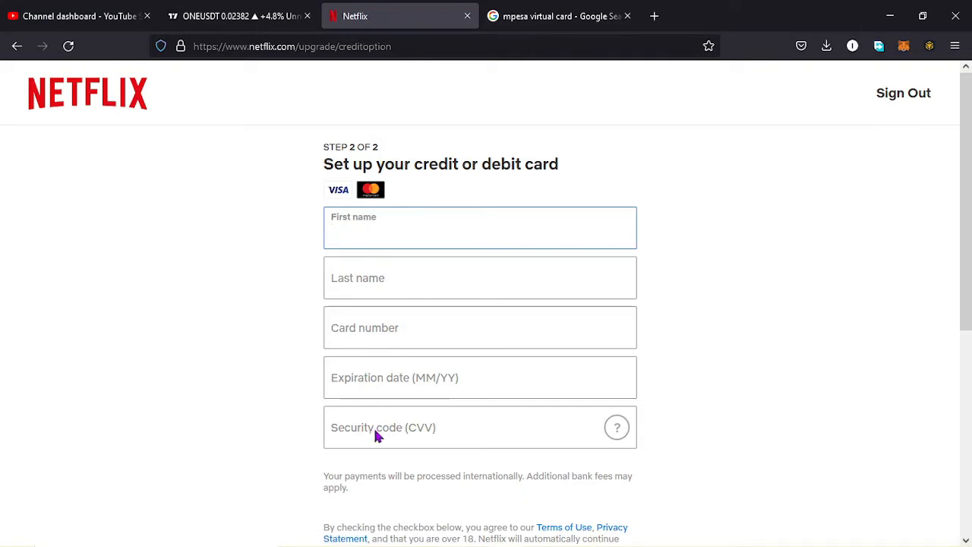
left_click(480, 232)
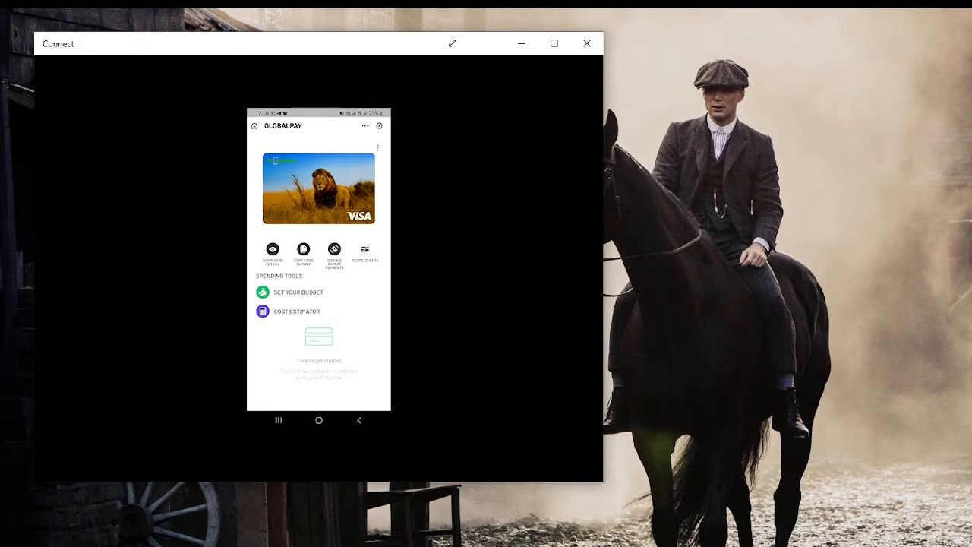
left_click(273, 249)
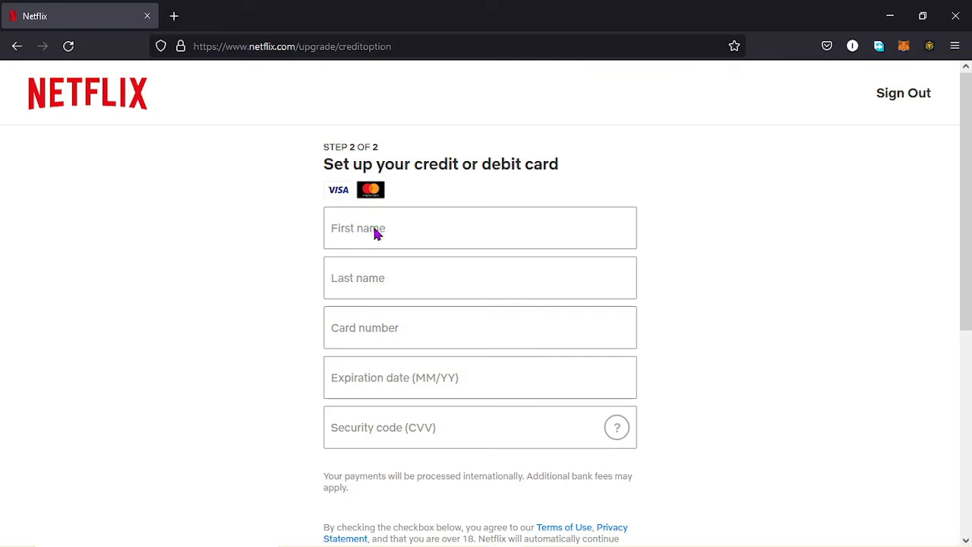
left_click(479, 228)
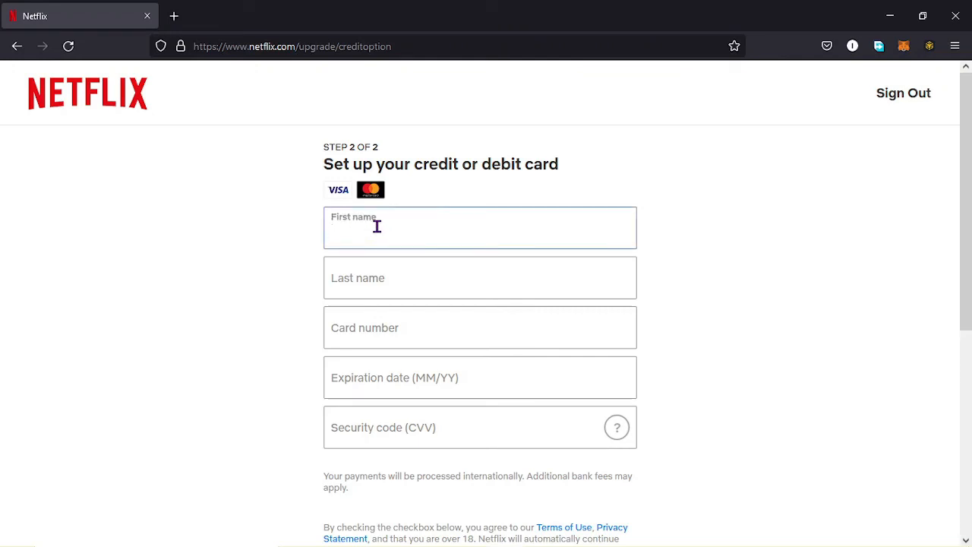
left_click(333, 377)
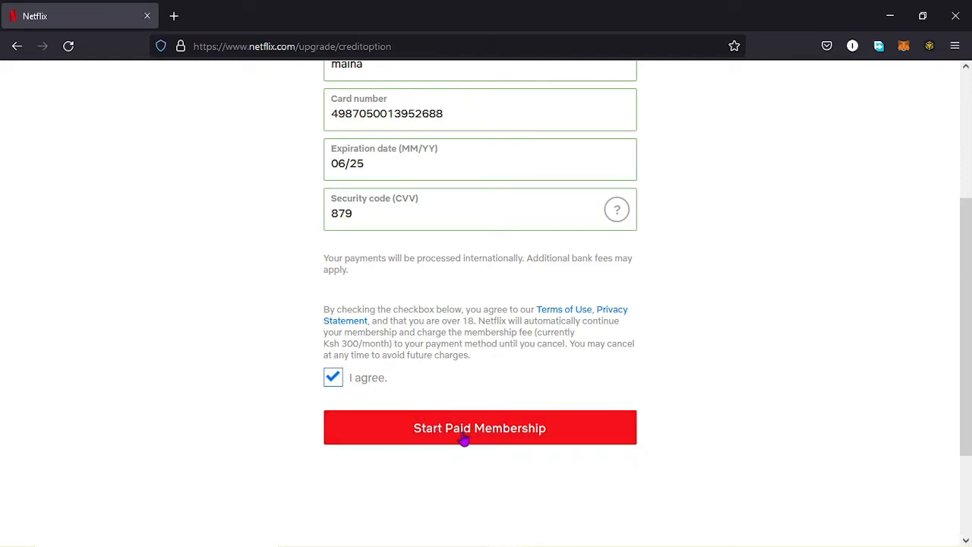
left_click(480, 427)
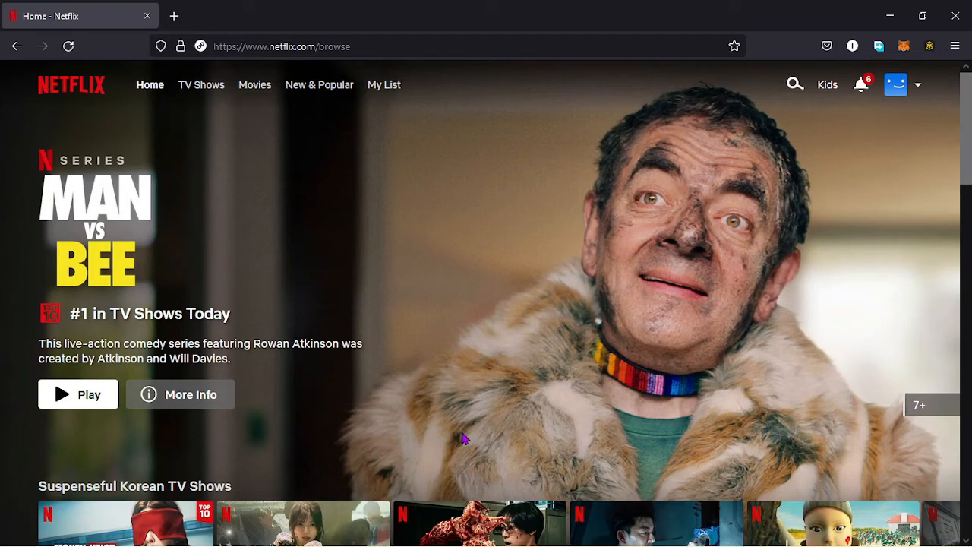
mouse_move(334, 245)
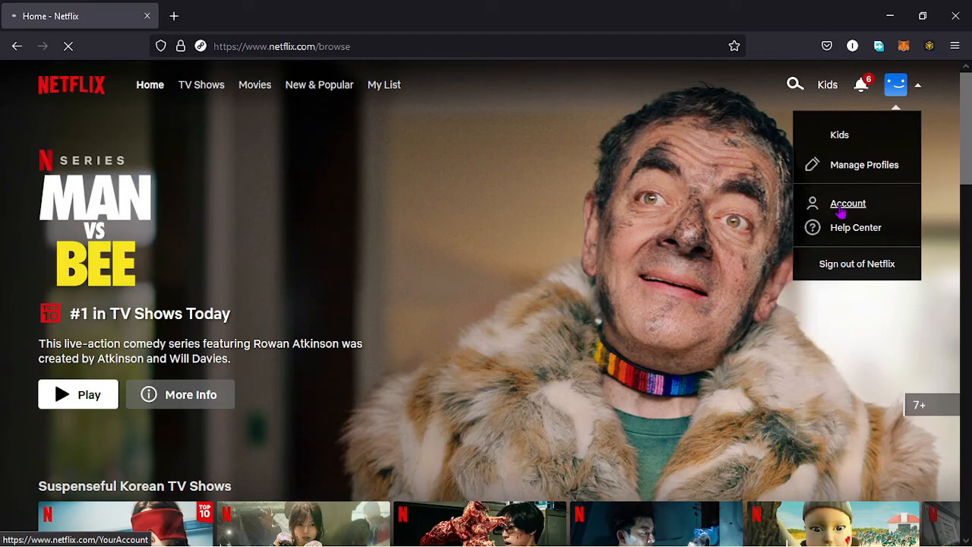
left_click(848, 203)
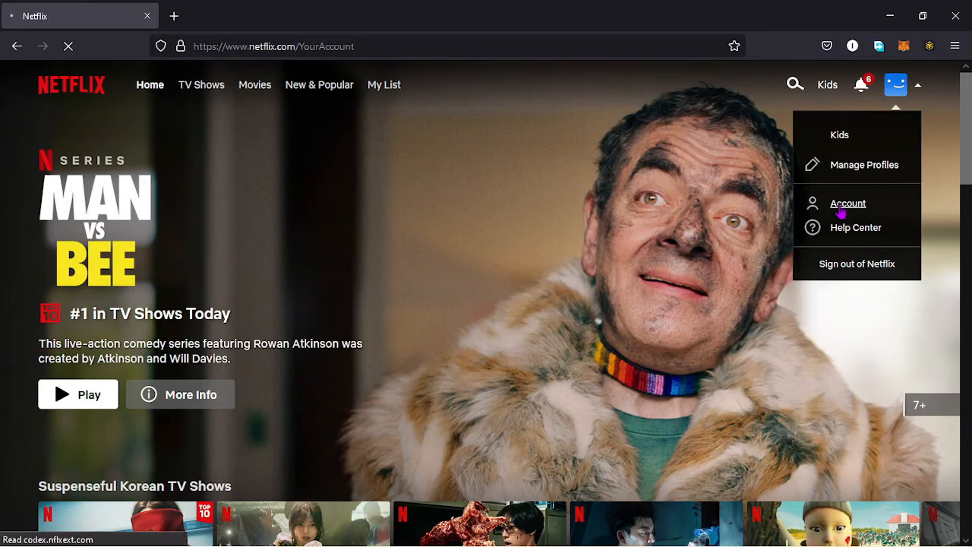
left_click(848, 203)
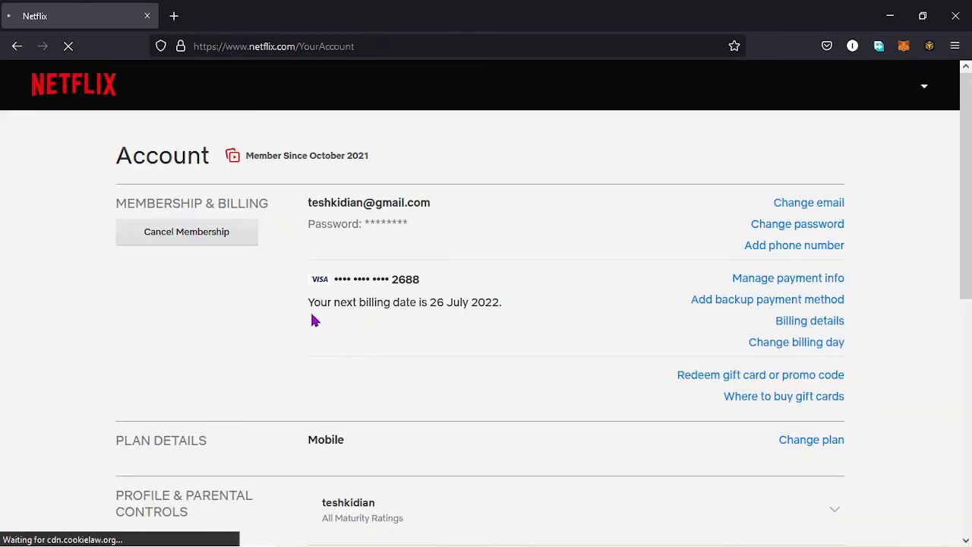
mouse_move(387, 329)
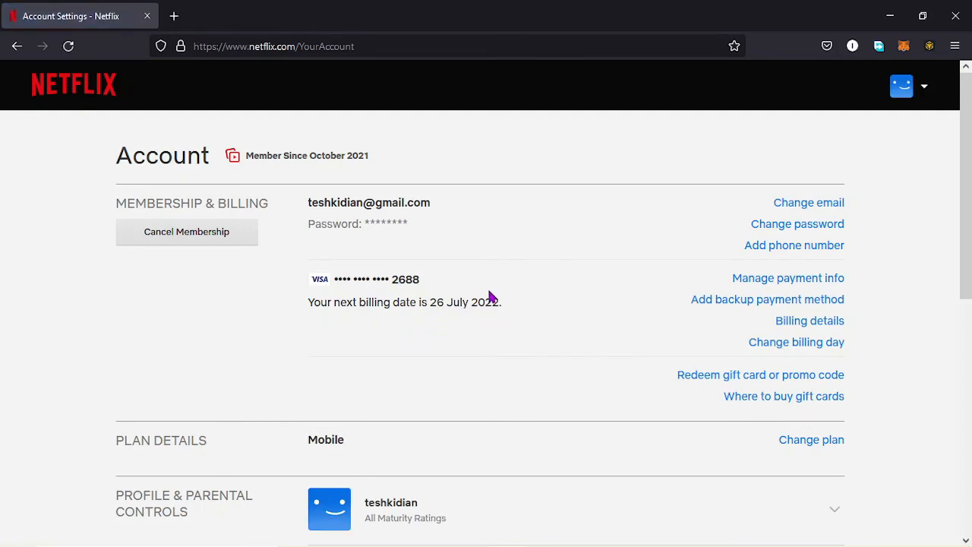
mouse_move(332, 266)
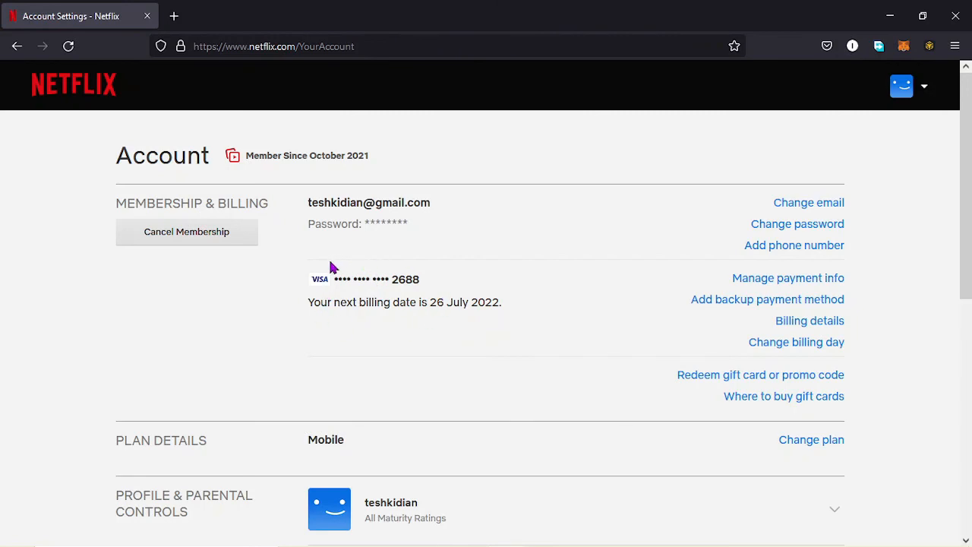